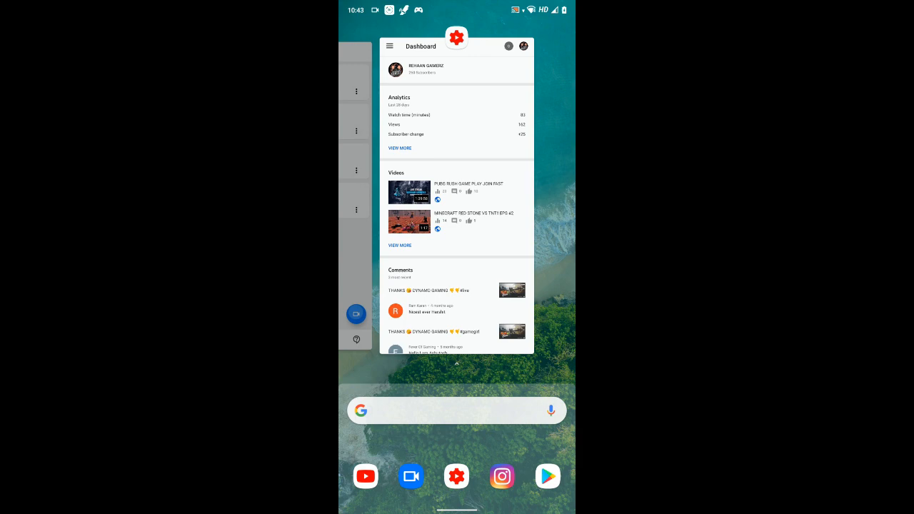
# Switch from the recent apps overview into the YouTube app's home feed
pyautogui.click(366, 478)
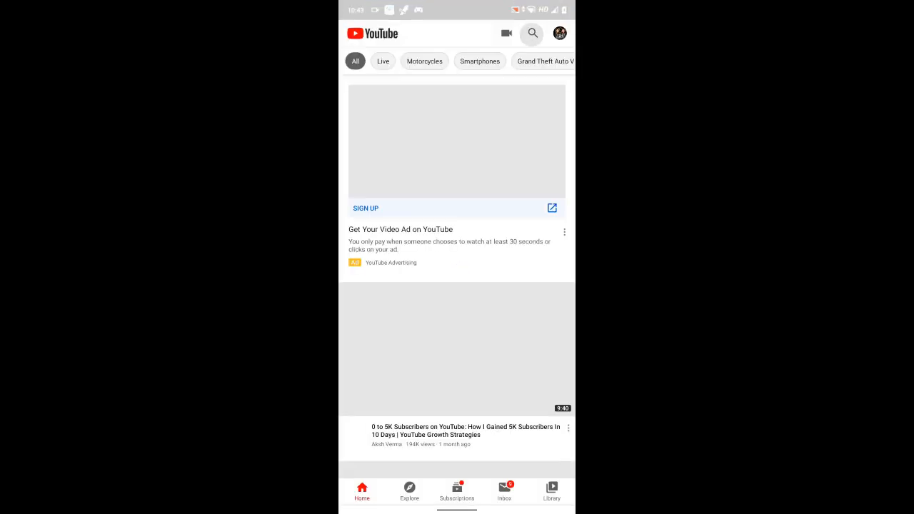
# Search YouTube for 'rehaan gamerz' and land on the channel's uploads
pyautogui.click(532, 33)
pyautogui.write('rehaan gamer')
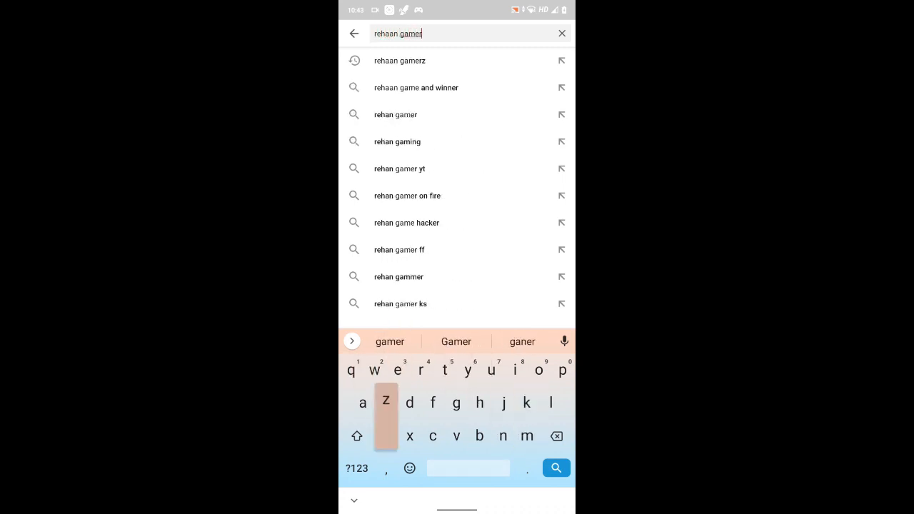
pyautogui.click(400, 60)
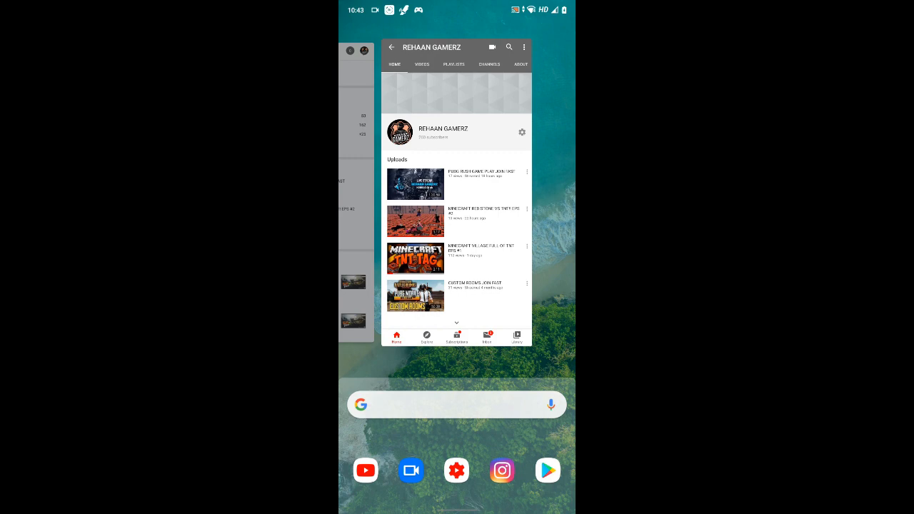
# Switch over to Instagram's home feed through the recent apps
pyautogui.click(412, 470)
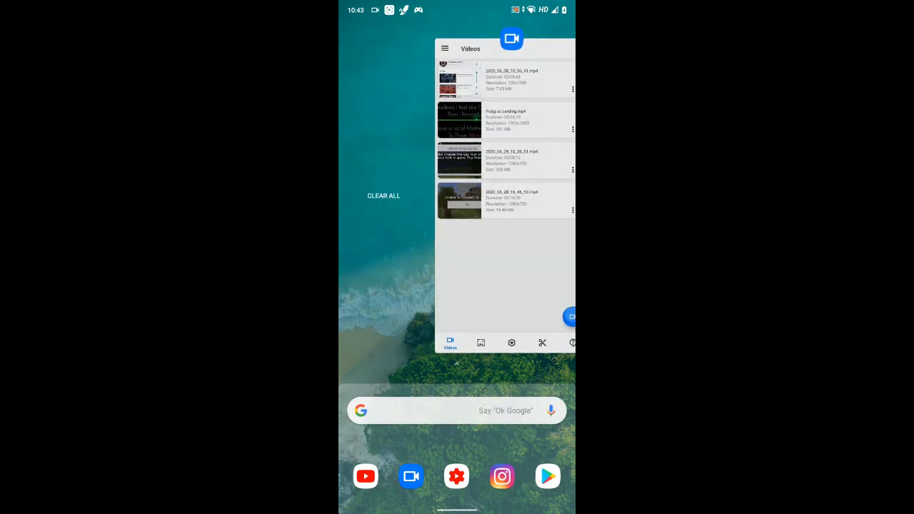
pyautogui.click(503, 477)
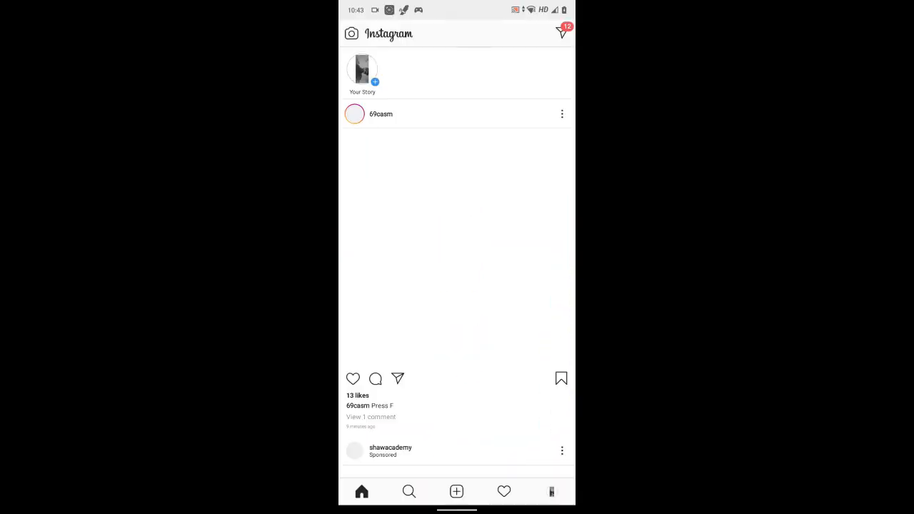
# From the own profile grid, open the Rehaan Gamerz PUBG Royal Pass giveaway post and its comments
pyautogui.click(552, 491)
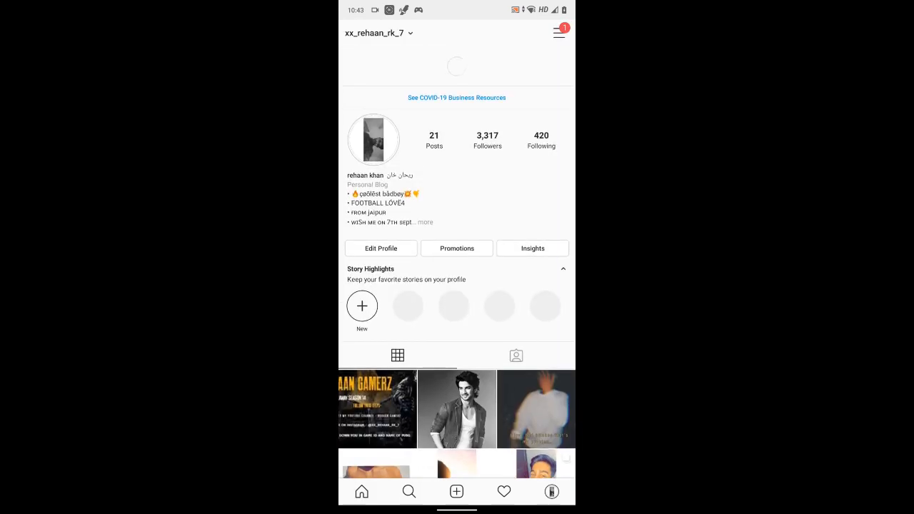
pyautogui.scroll(3)
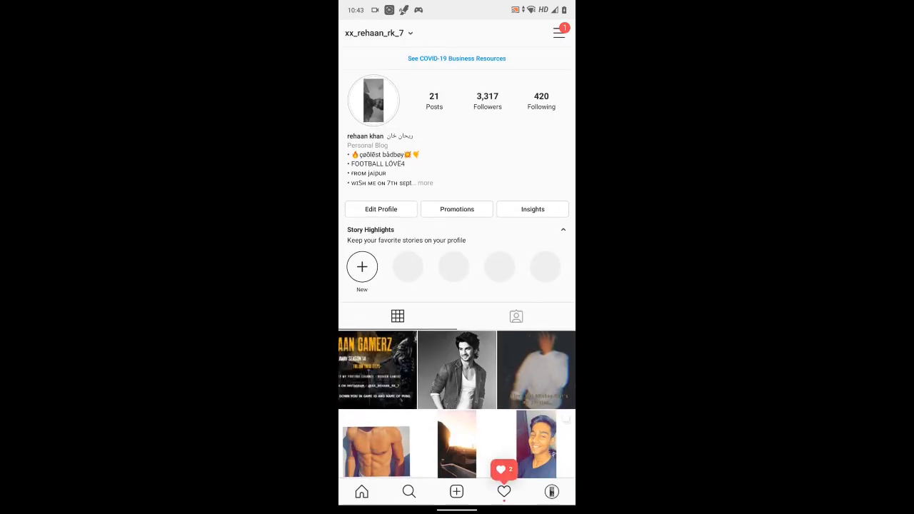
pyautogui.click(378, 368)
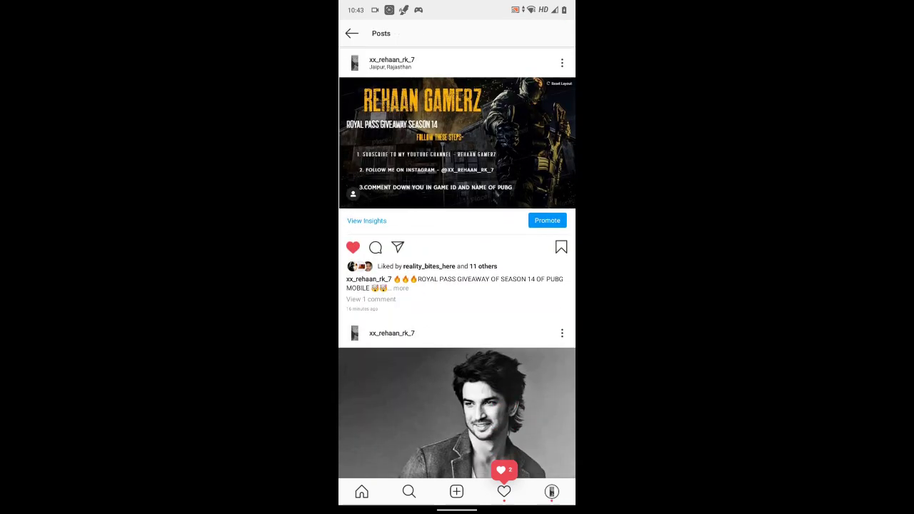
pyautogui.click(374, 247)
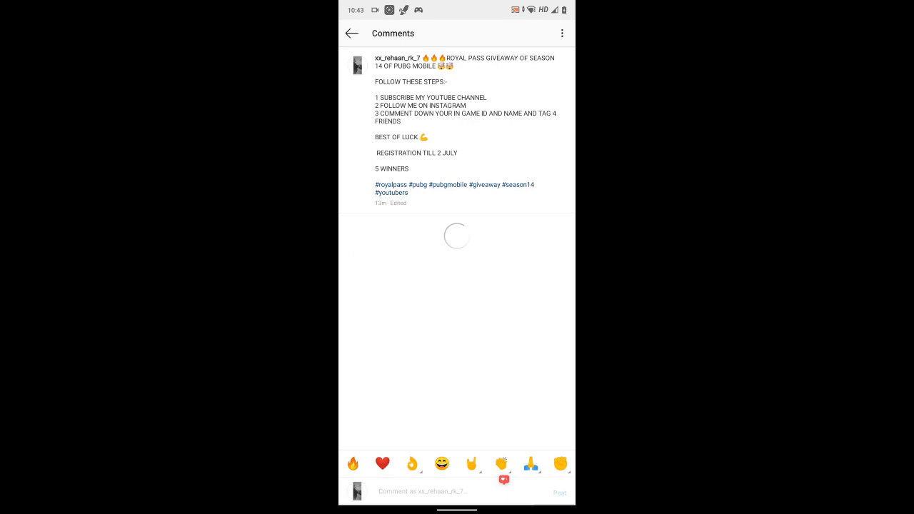